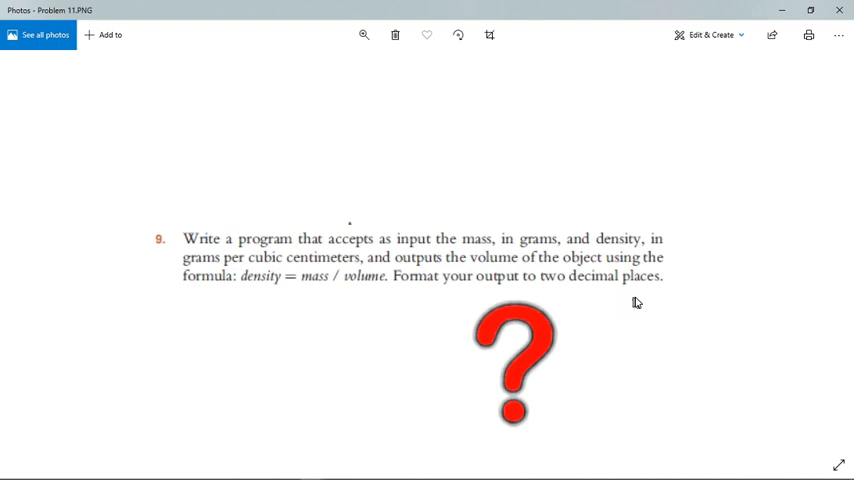
pyautogui.moveTo(413, 313)
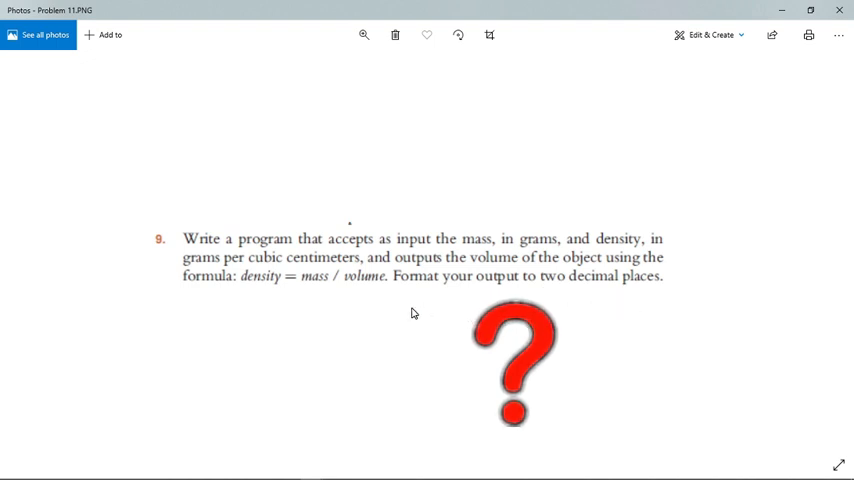
pyautogui.moveTo(361, 287)
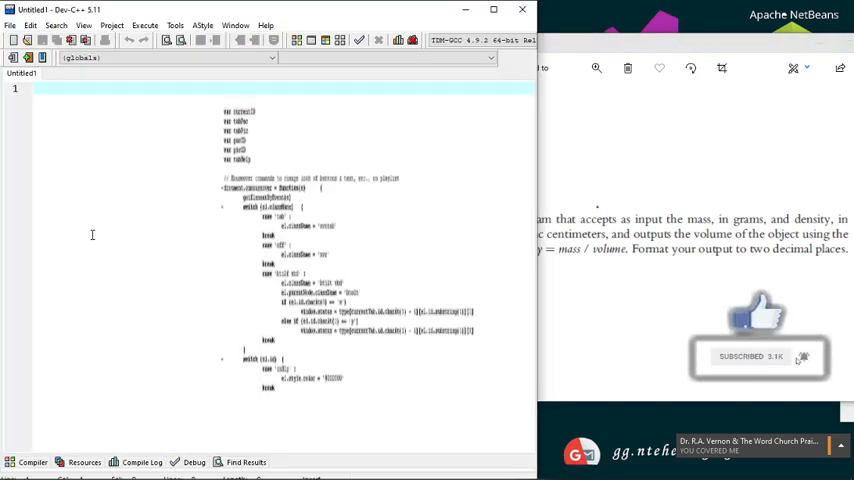
# Write #include<iostream>, #include<iomanip>, using namespace std, and int main() with system("pause") and return 0.
pyautogui.write('#in')
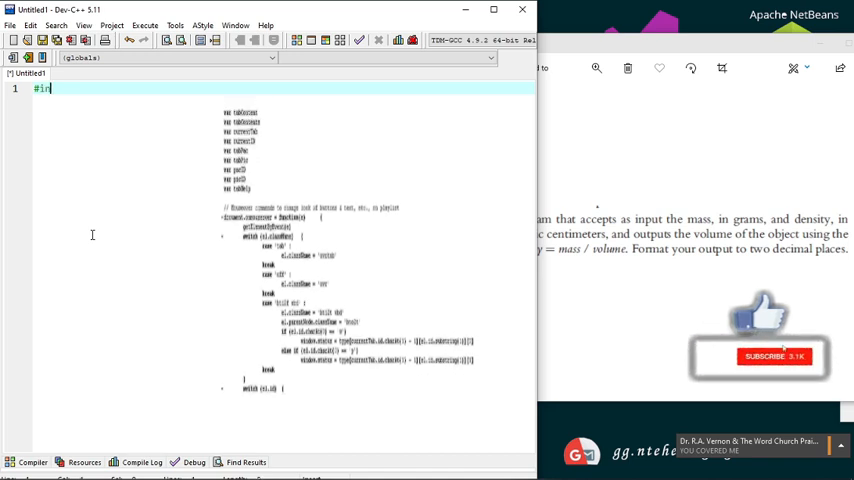
pyautogui.write('clude<iostream>')
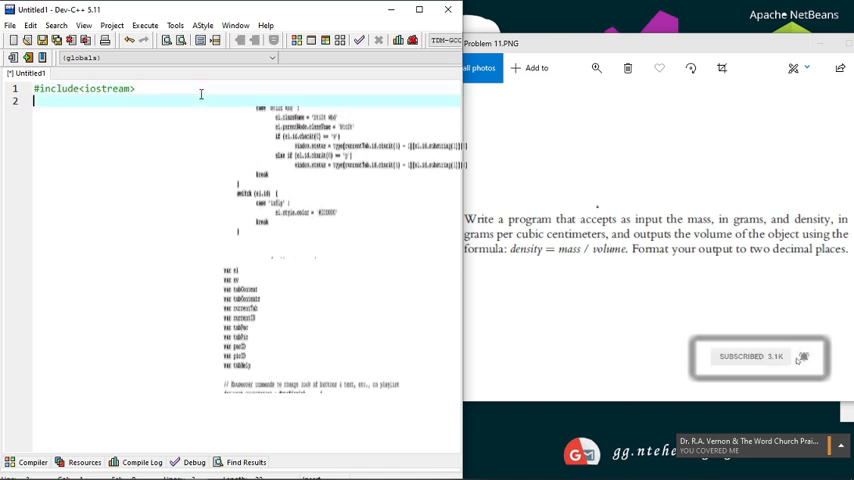
pyautogui.write('#in')
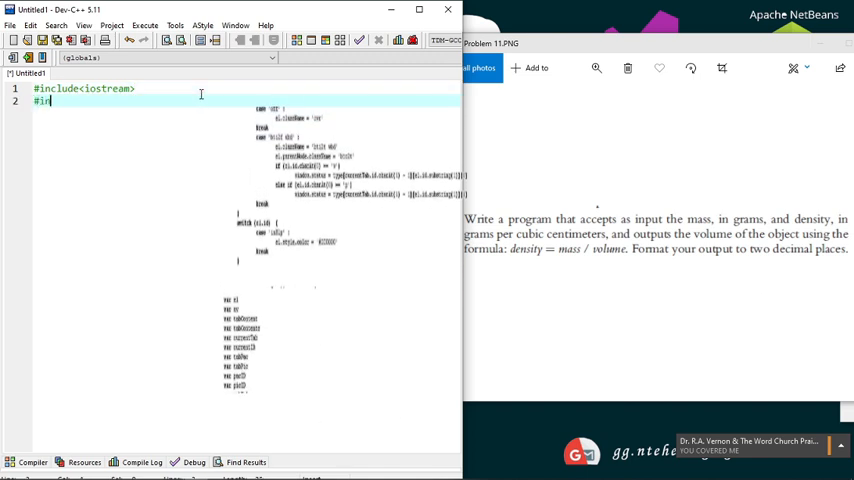
pyautogui.write('clude<iomanip>')
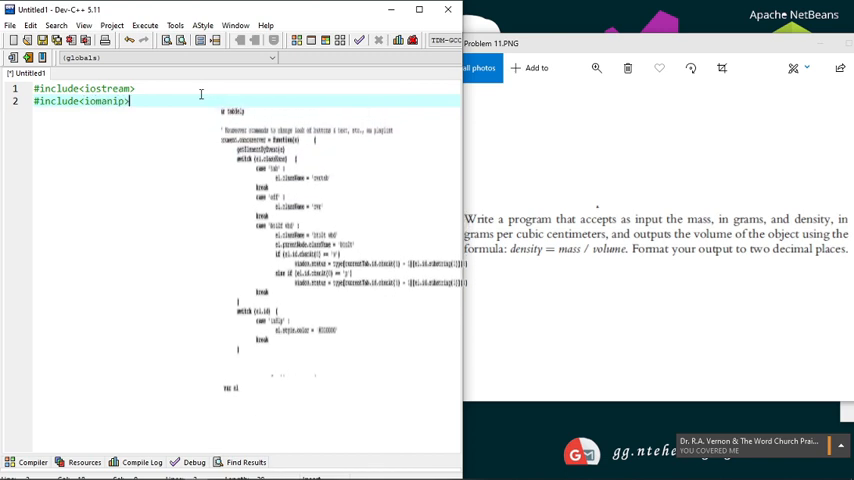
pyautogui.write('using namespace std;')
pyautogui.write('int main')
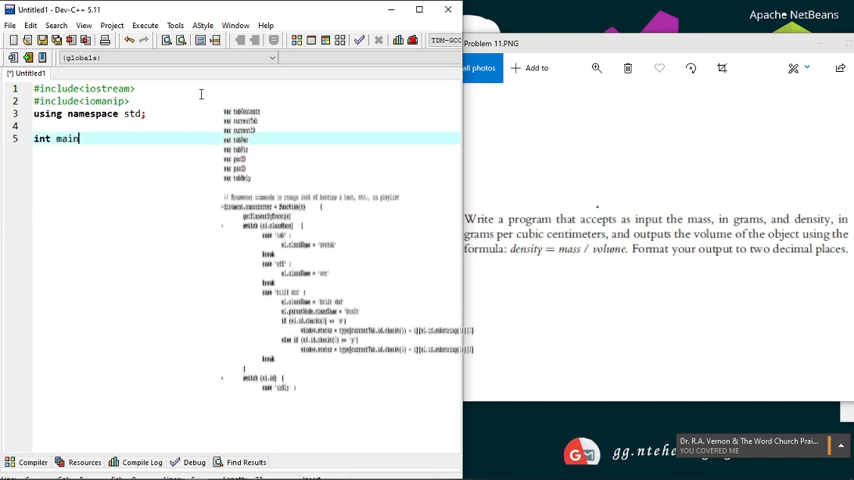
pyautogui.write('()')
pyautogui.write('{')
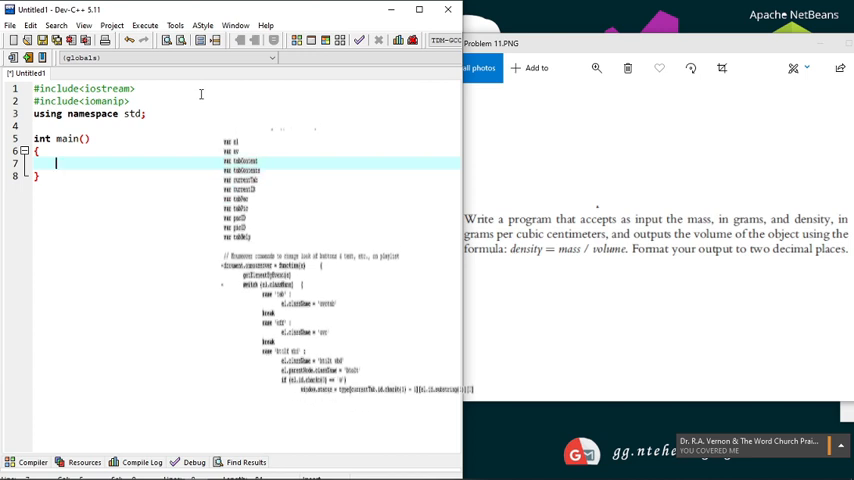
pyautogui.write('system("pause')
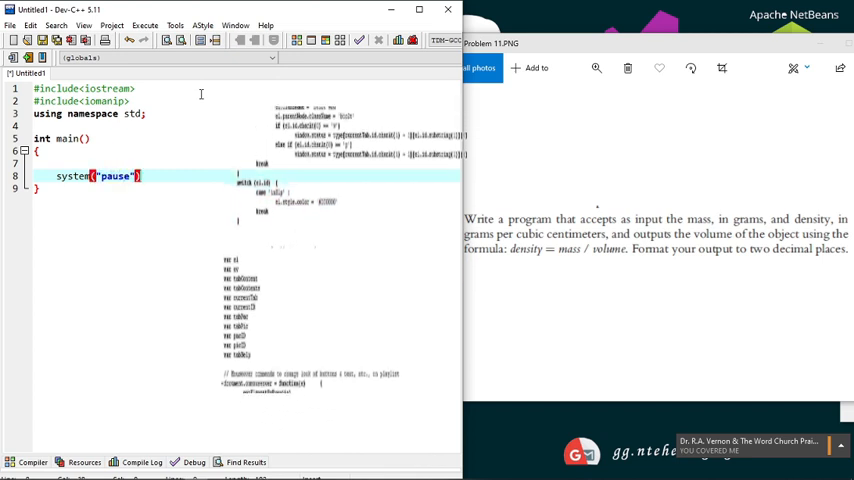
pyautogui.write('return 0;')
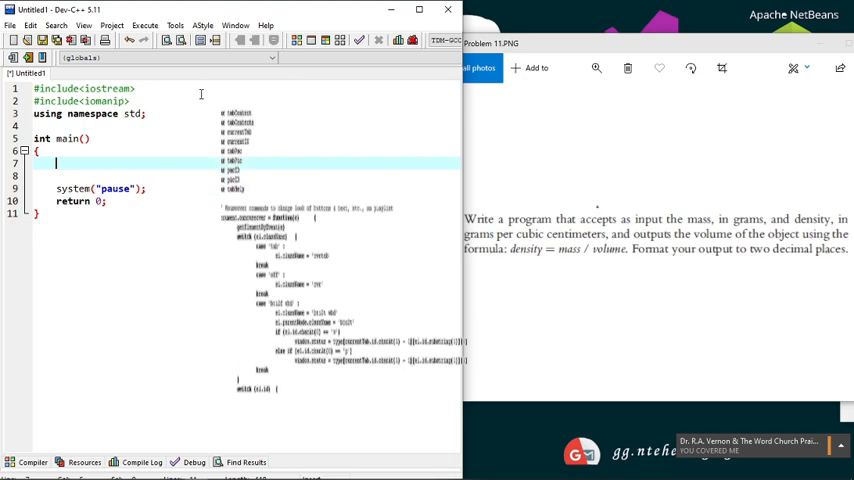
# Declare double mass, density, volume; at the top of main.
pyautogui.write('do')
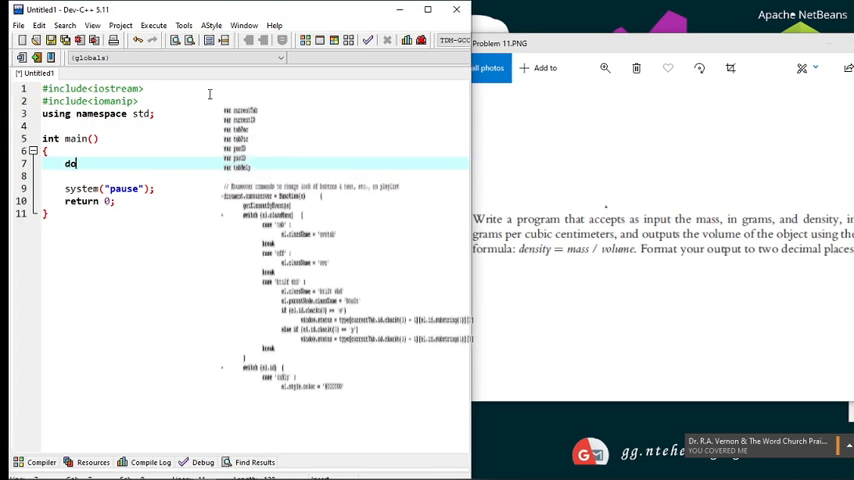
pyautogui.write('double mas')
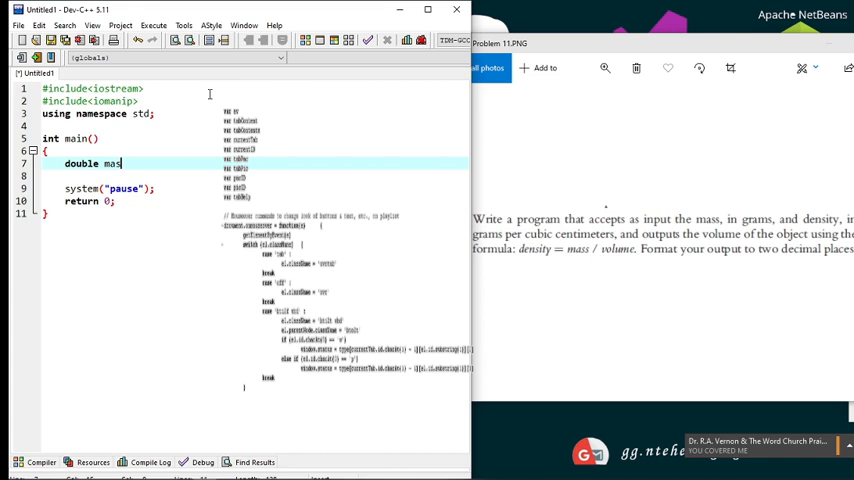
pyautogui.write('s;')
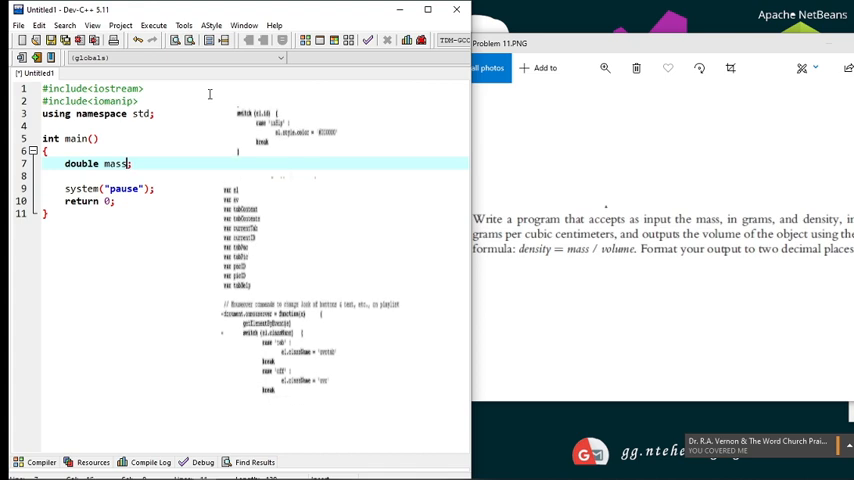
pyautogui.write(',density')
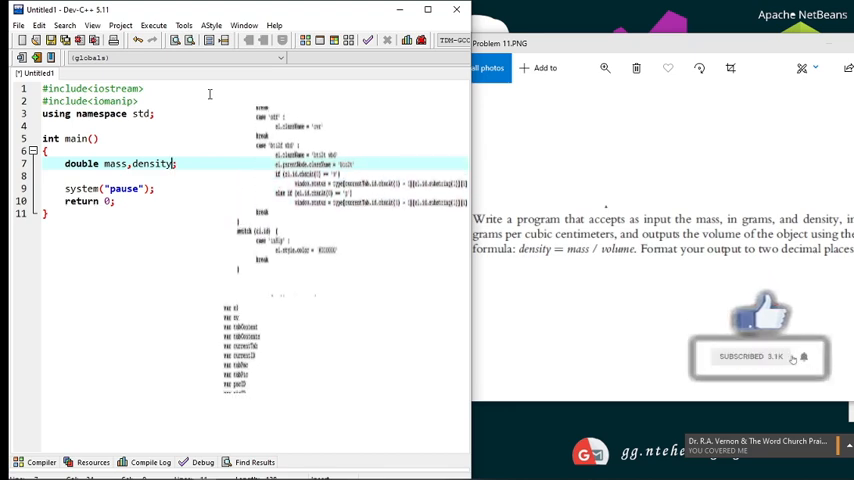
pyautogui.write(',volume')
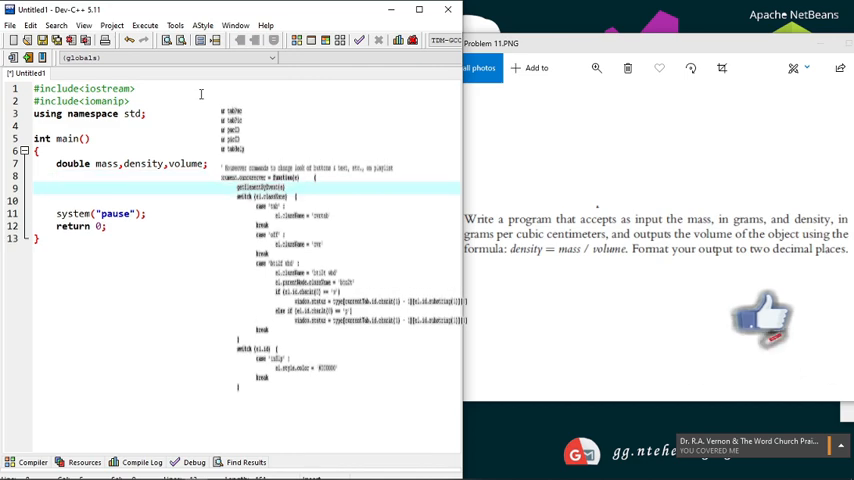
# Prompt "Enter the mass in grams : " and read it into mass.
pyautogui.write('cout<<')
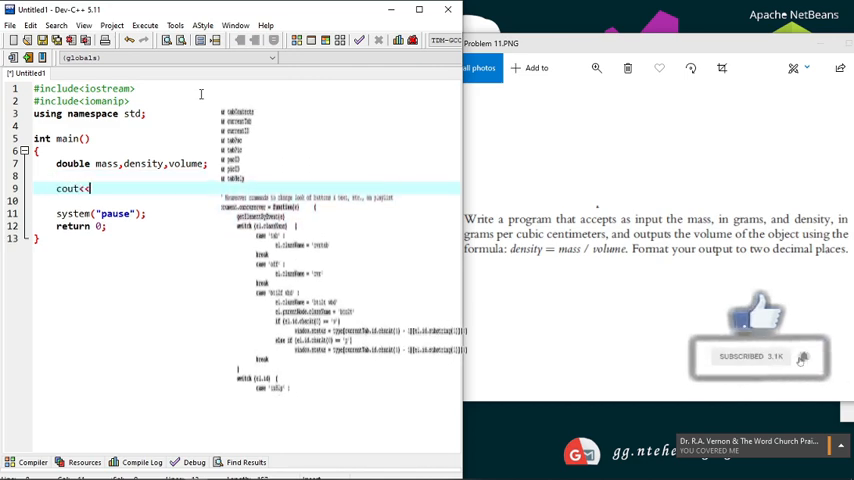
pyautogui.write('"Enter the mass in')
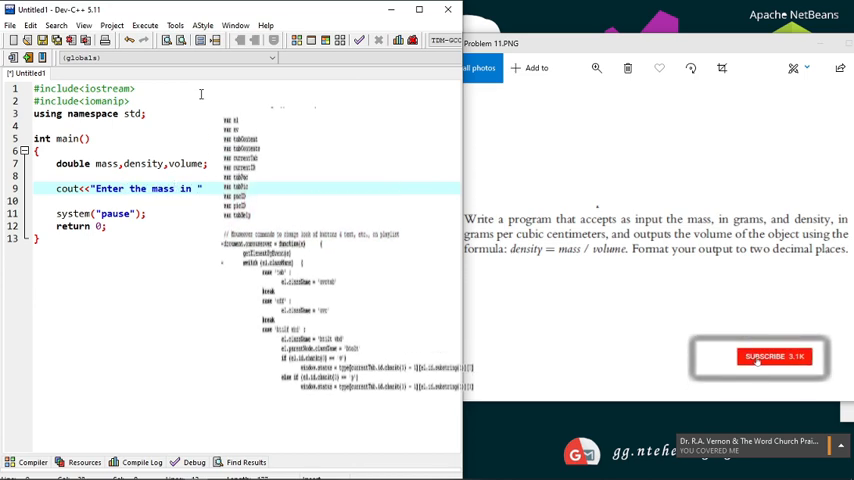
pyautogui.write('grams')
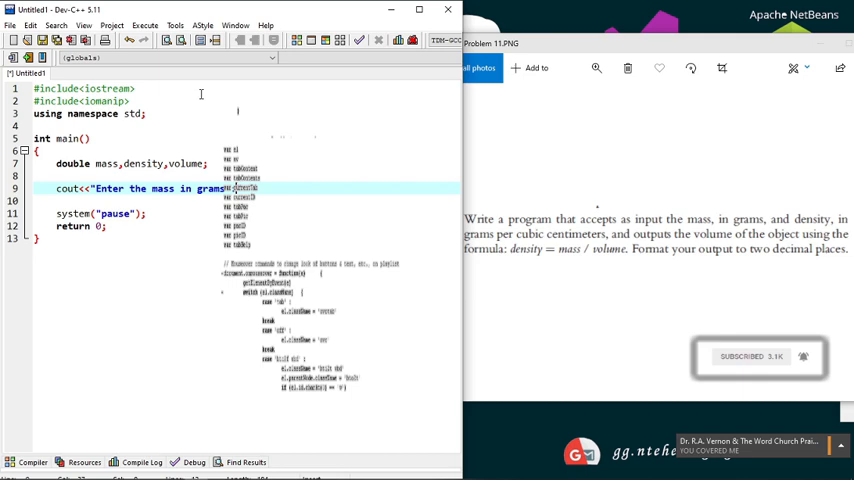
pyautogui.write('cin>>mass;')
pyautogui.write('cout')
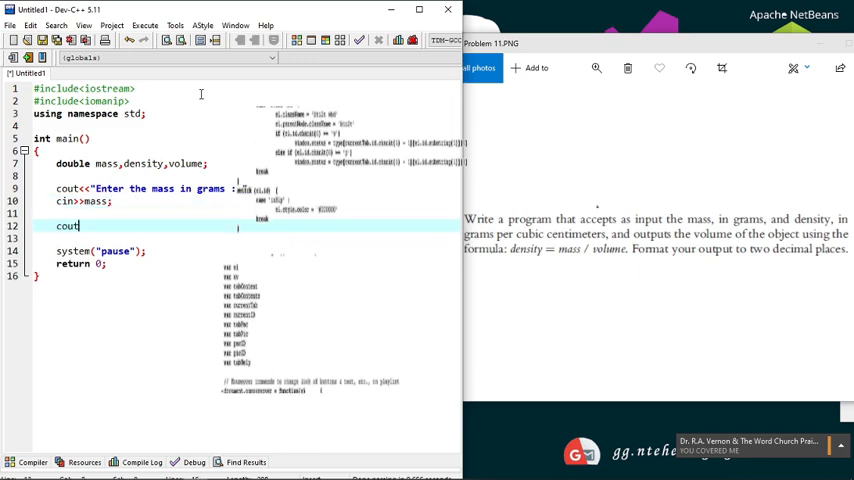
# Prompt "Enter the density in grams per cubic centimeters : " and read it into density.
pyautogui.write('<<""')
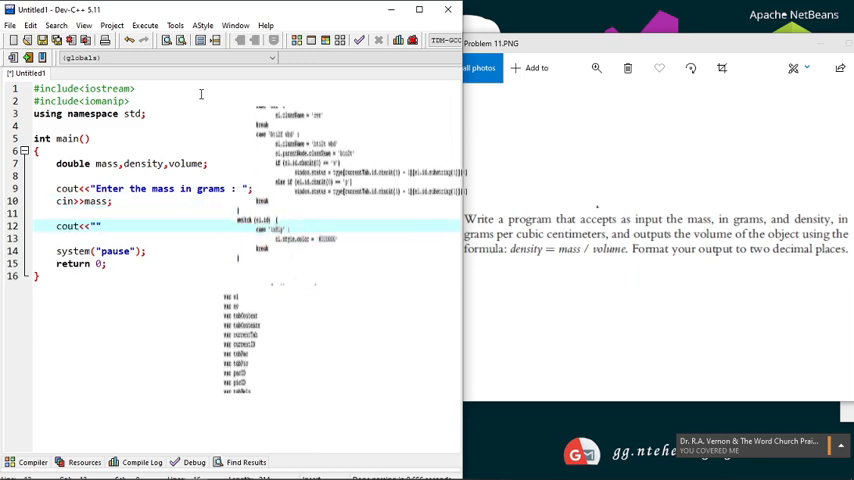
pyautogui.write('Enter the den')
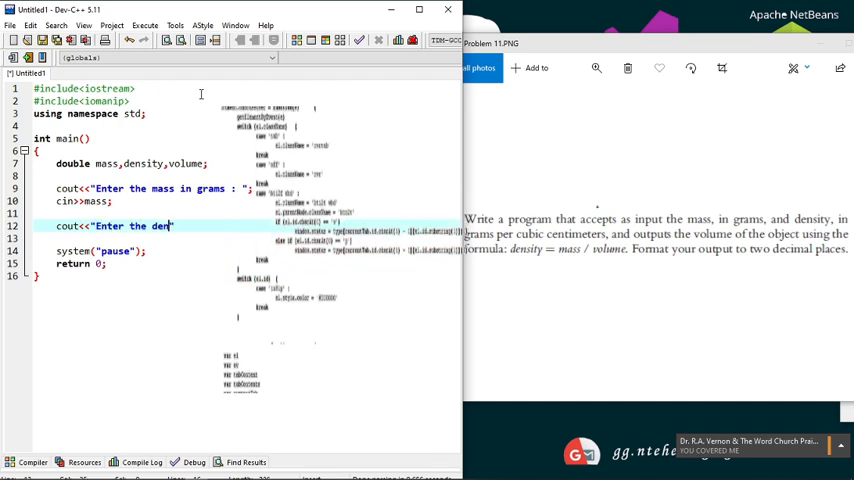
pyautogui.write('sity in')
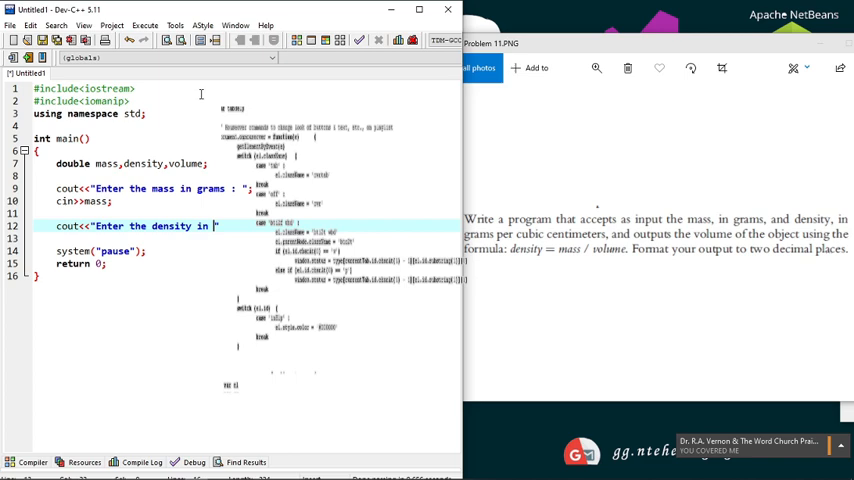
pyautogui.write('grams per cubi')
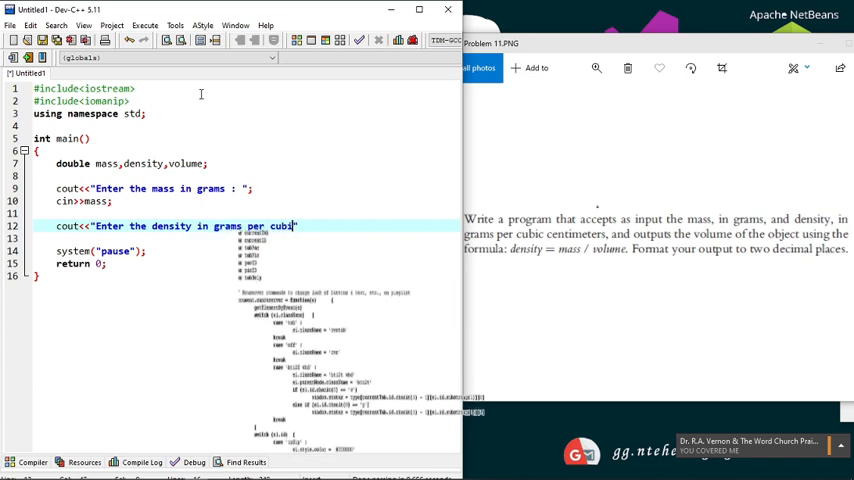
pyautogui.write('c centi')
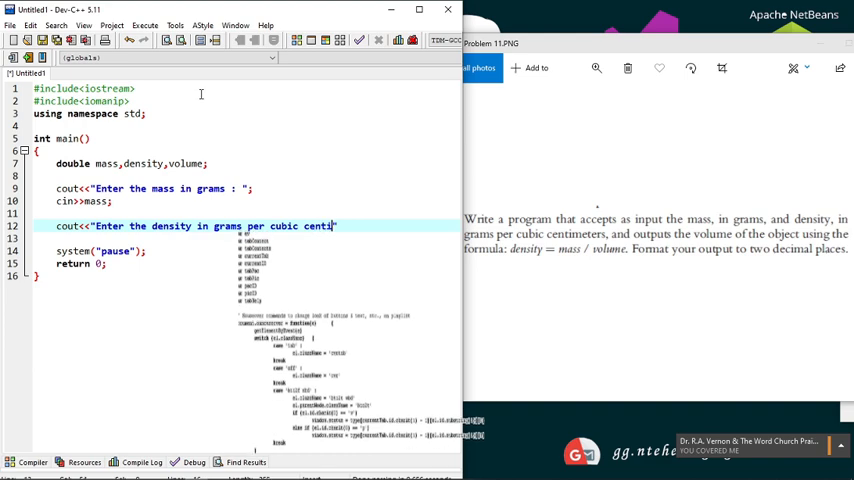
pyautogui.write('meters"')
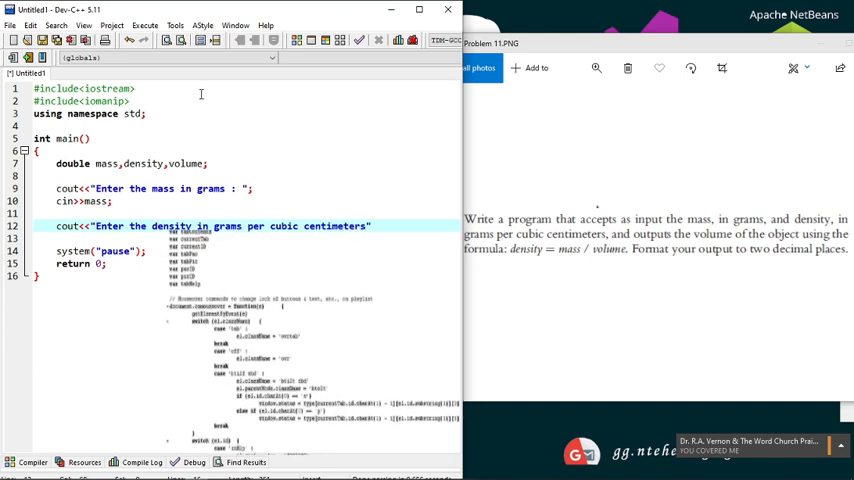
pyautogui.write(': "')
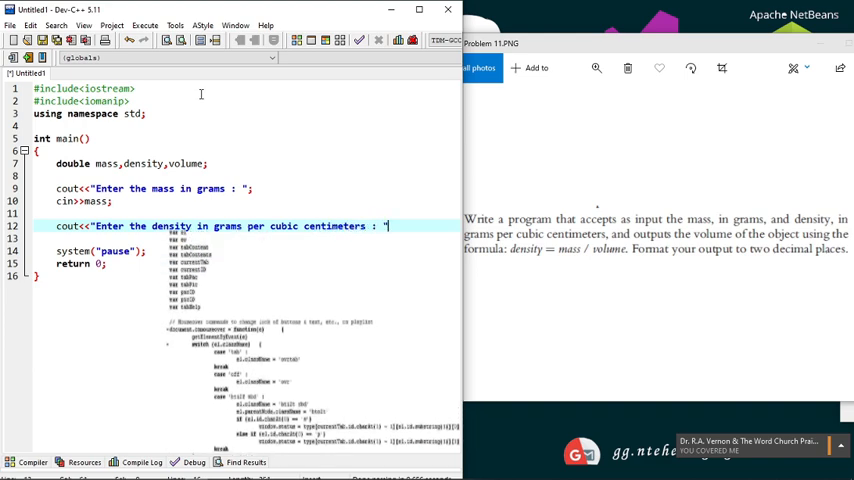
pyautogui.write('cin')
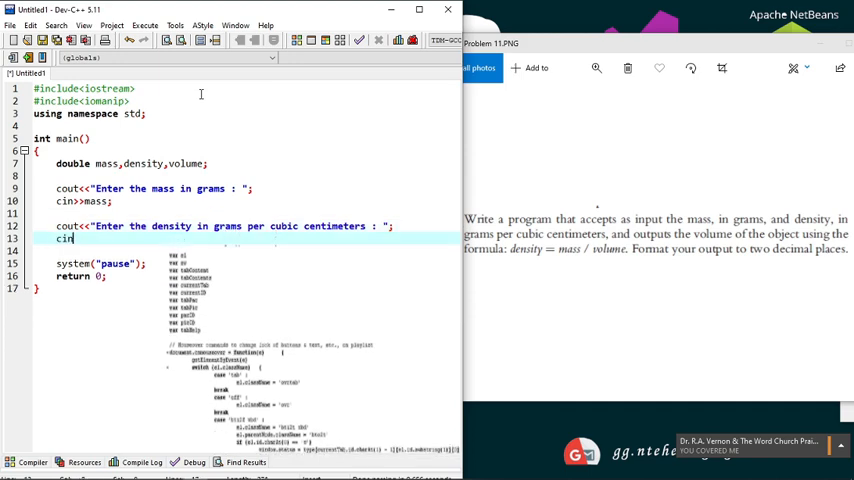
pyautogui.write('d')
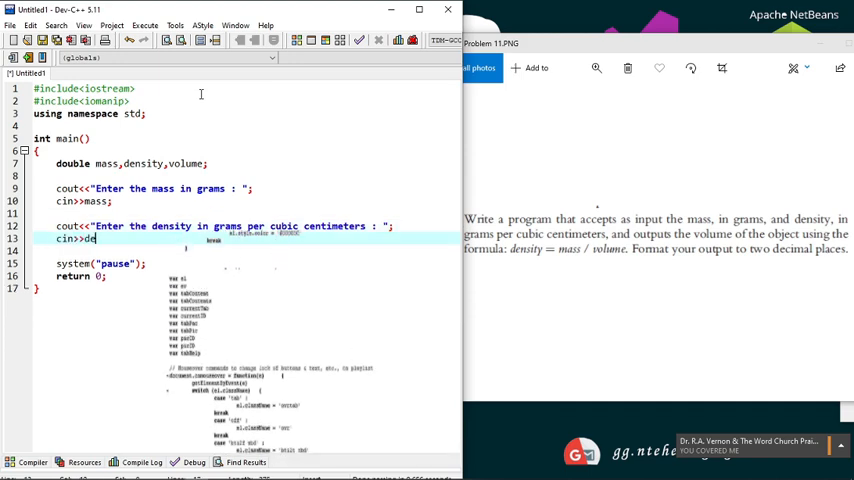
pyautogui.write('ensity;')
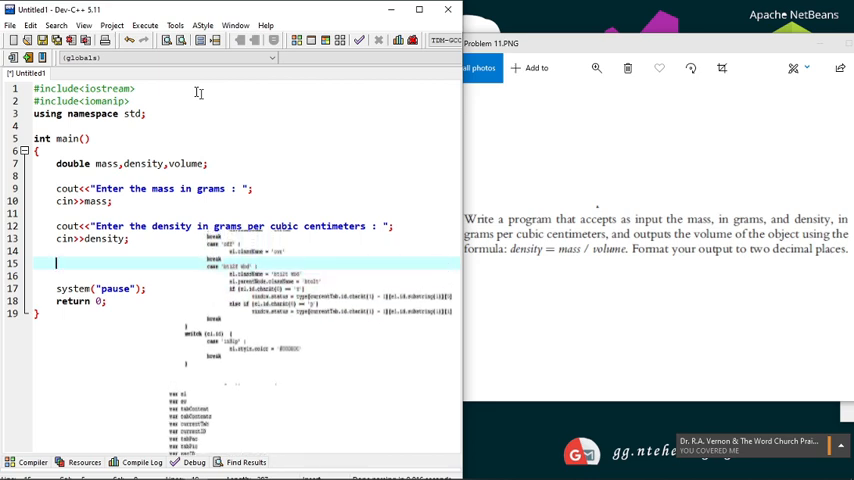
# Begin line 15 as volume = mass/, using autocomplete for the variable names.
pyautogui.write('volume =')
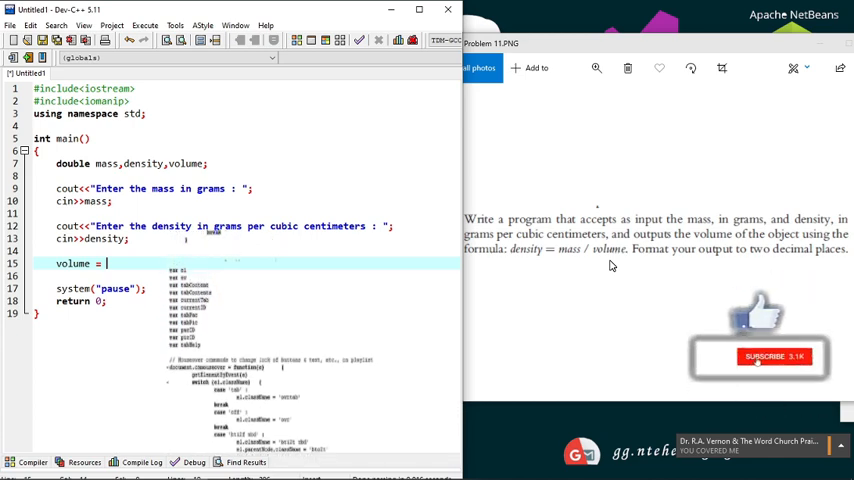
pyautogui.click(773, 356)
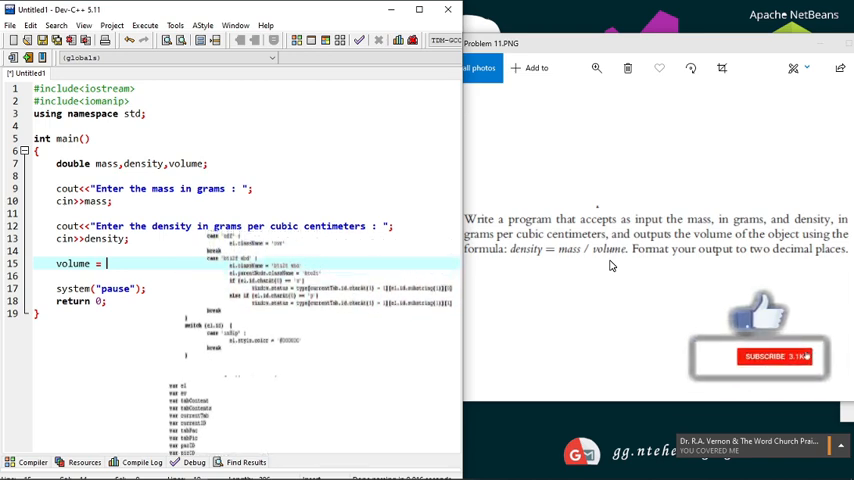
pyautogui.click(775, 357)
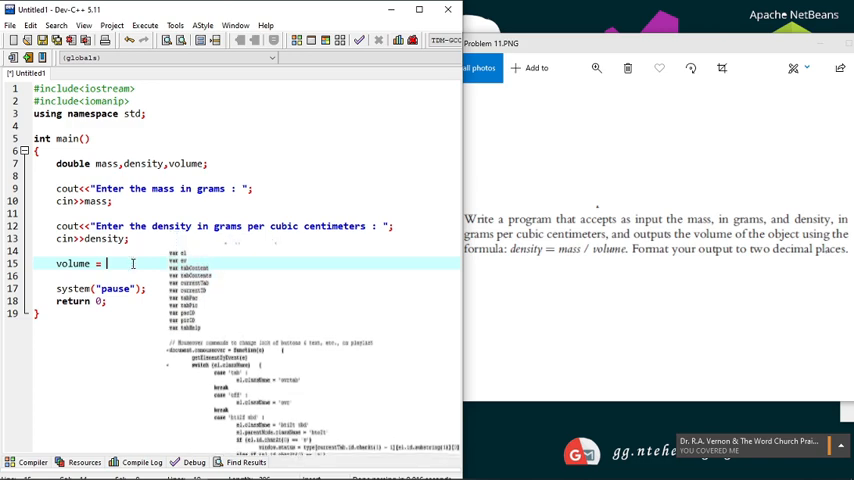
pyautogui.write('mass/')
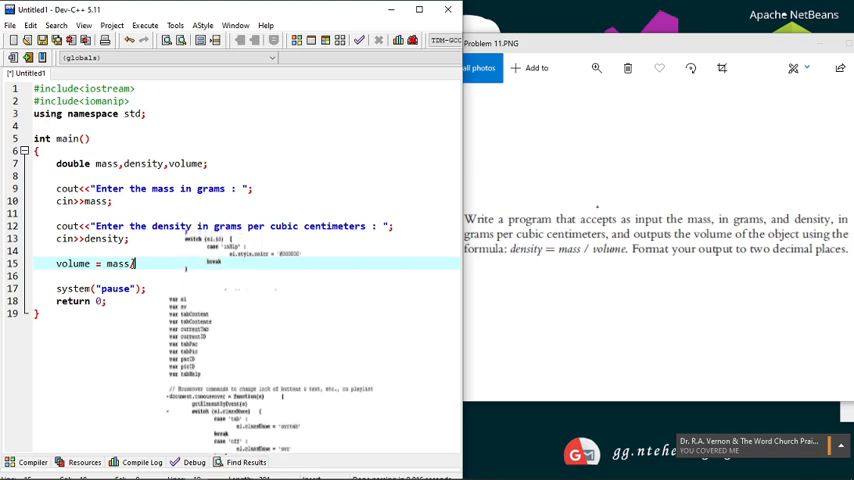
# Finish line 15 as volume = mass/density;.
pyautogui.write('density;')
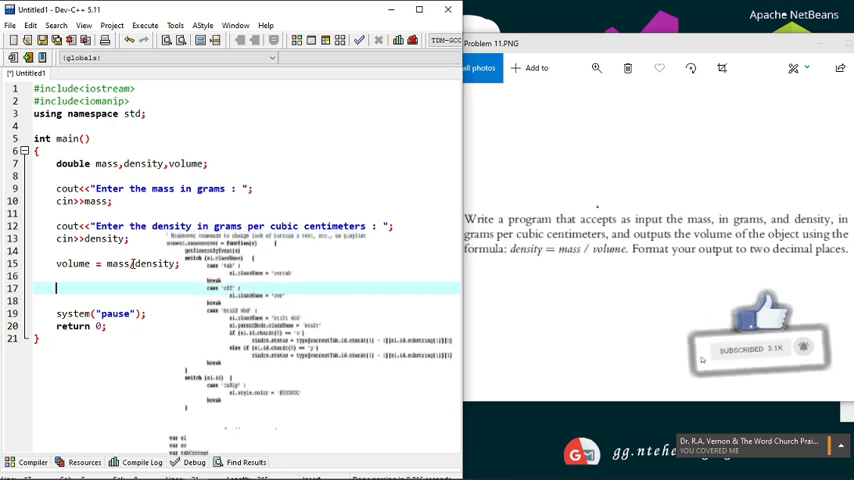
# Add cout<<fixed<<setprecision(2); for two-decimal output.
pyautogui.write('cout<<')
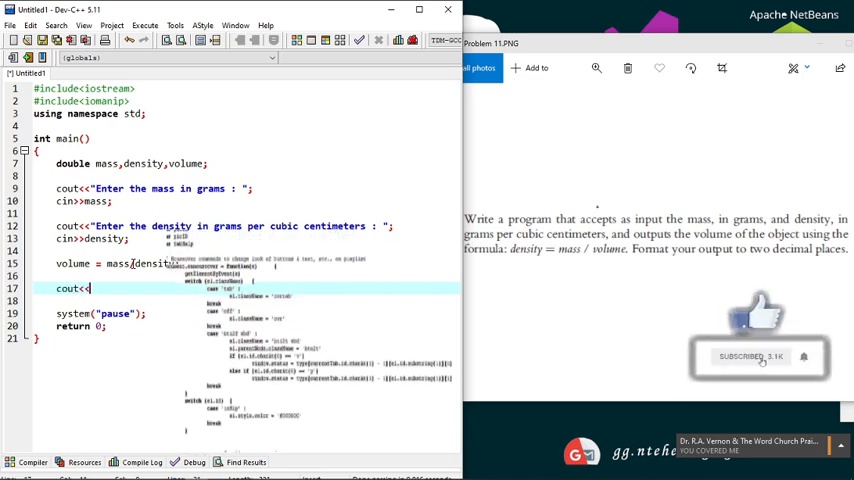
pyautogui.write('fixed')
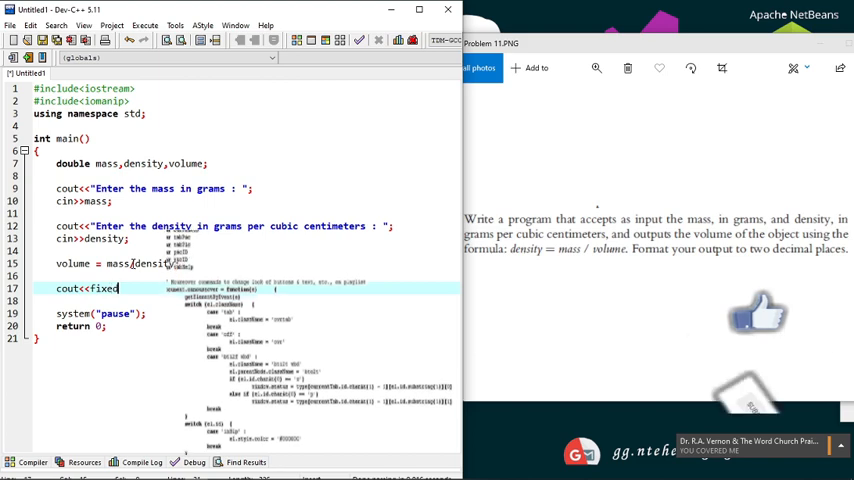
pyautogui.write('<<setprecision(2);')
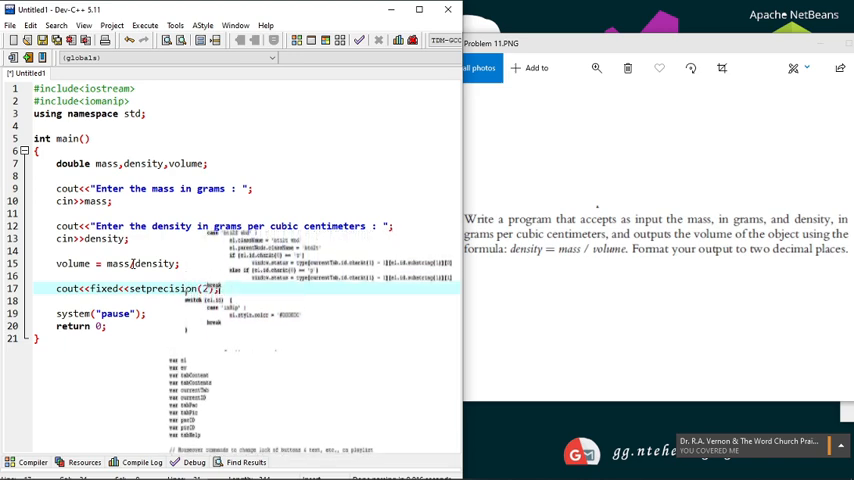
# Add cout<<"Volume = "<<volume<<endl; on the next line.
pyautogui.press('enter')
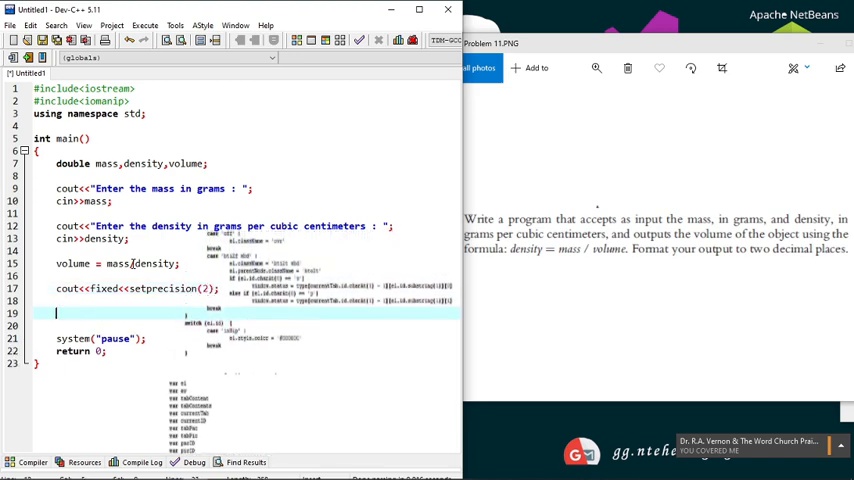
pyautogui.write('cout')
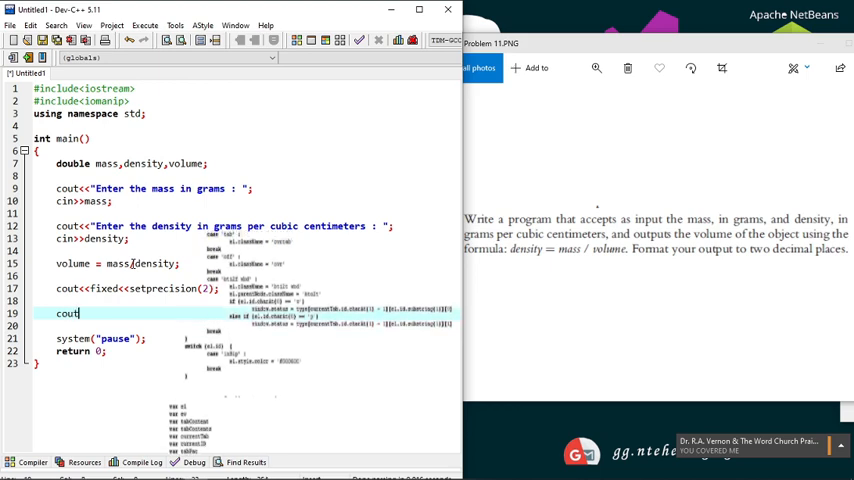
pyautogui.write('<<')
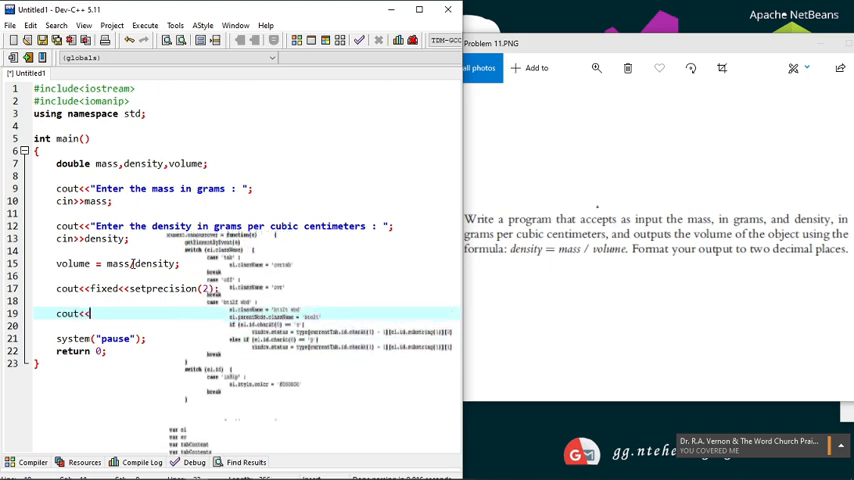
pyautogui.write('"')
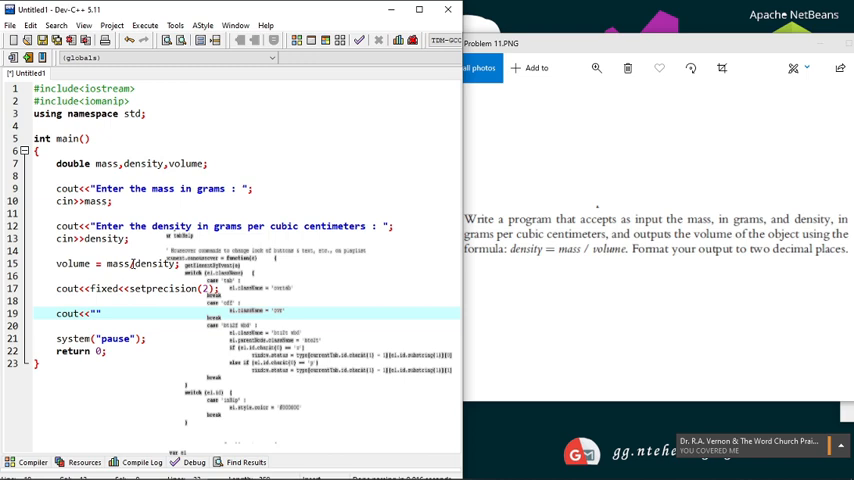
pyautogui.write('Volume =')
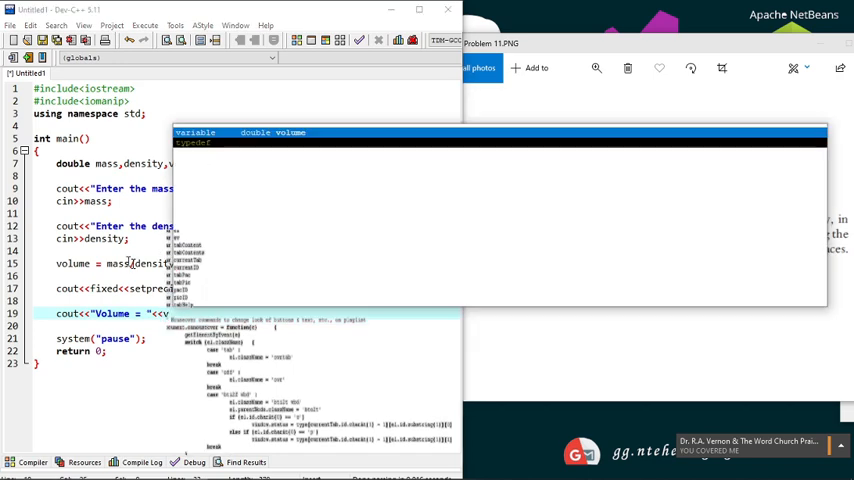
pyautogui.write('volume')
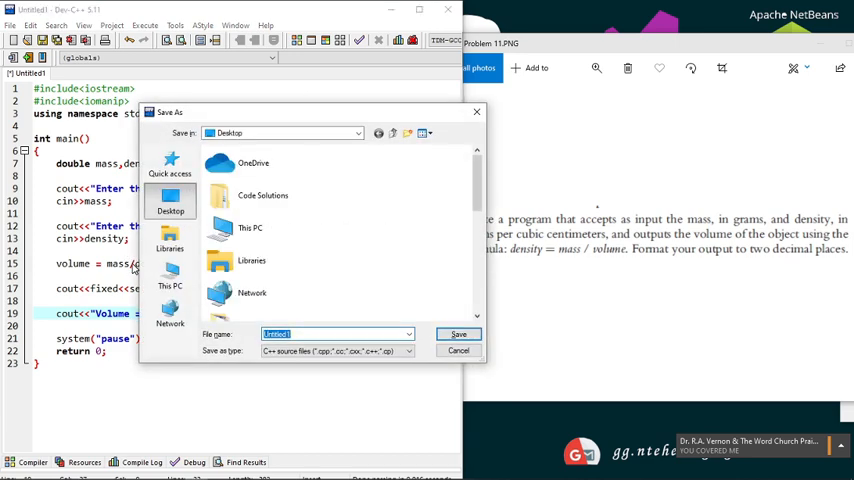
# Save the program as volume.cpp on the Desktop.
pyautogui.write('volume')
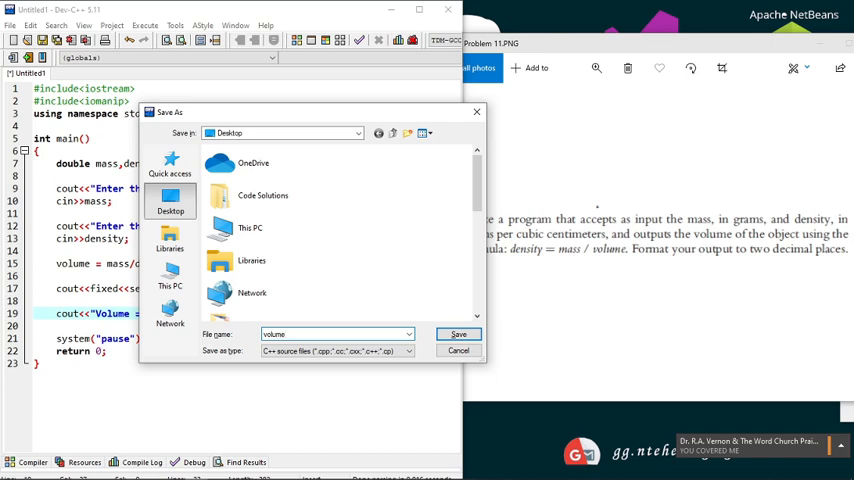
pyautogui.click(458, 334)
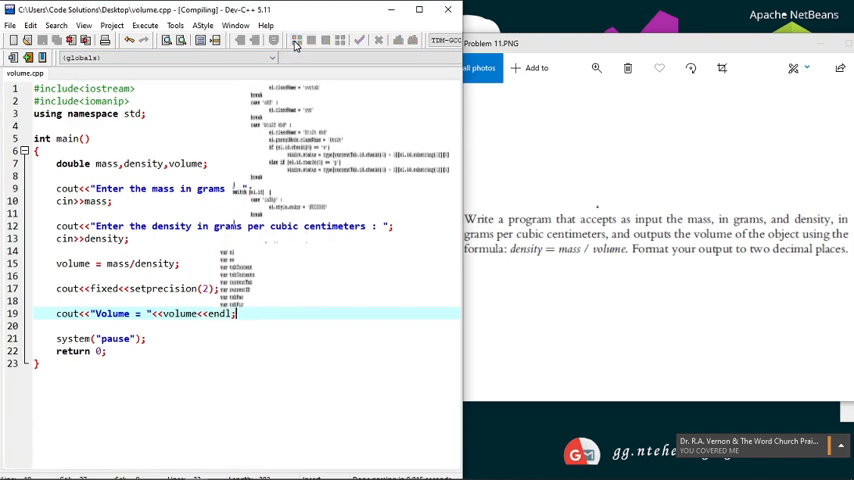
pyautogui.moveTo(296, 40)
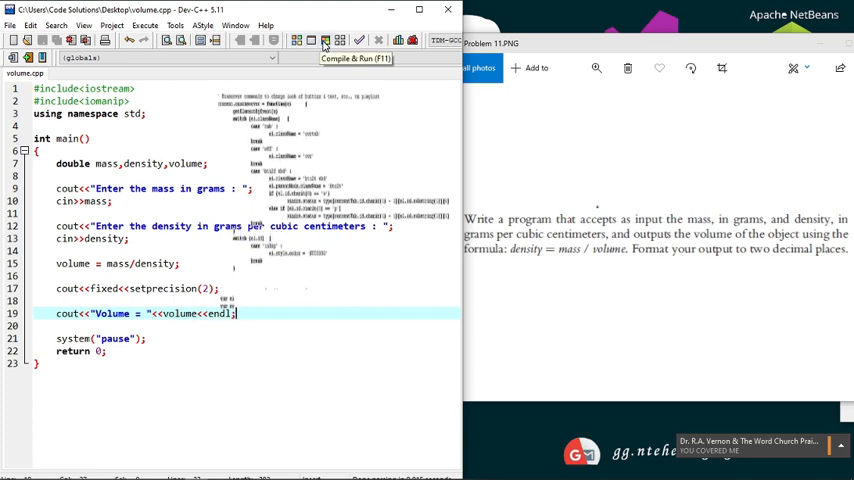
# Compile and run the program, entering mass 15 and density 3 in the console.
pyautogui.click(324, 40)
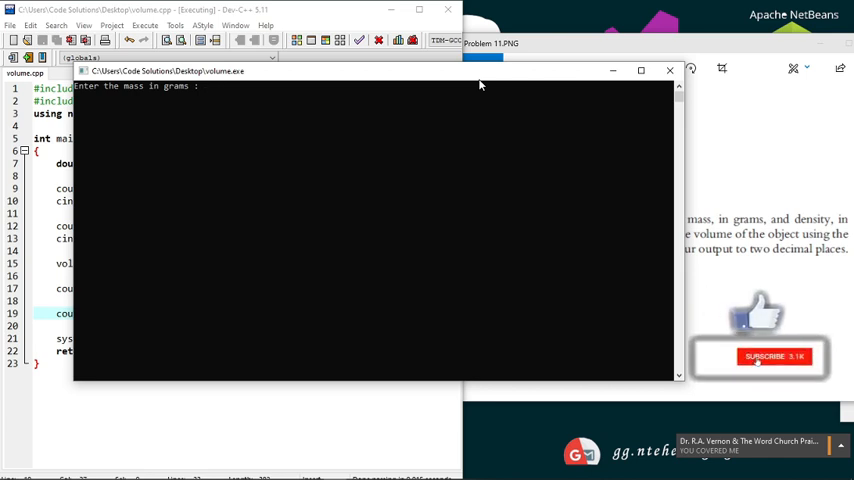
pyautogui.write('15')
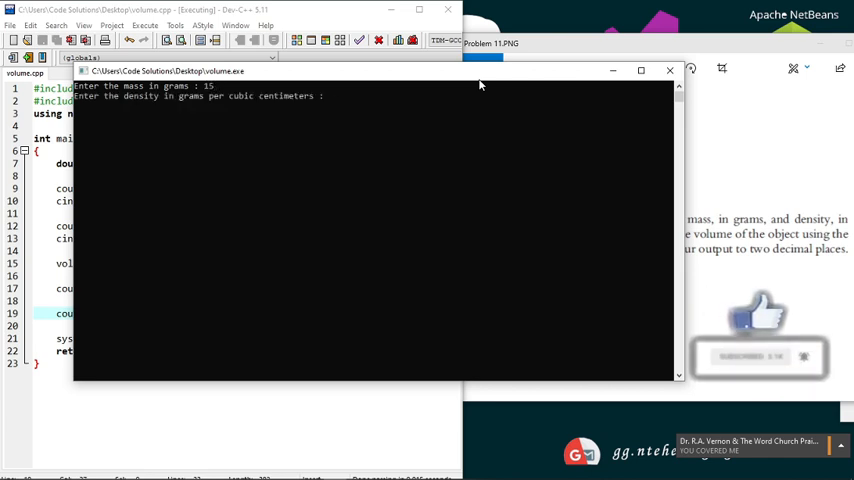
pyautogui.write('3')
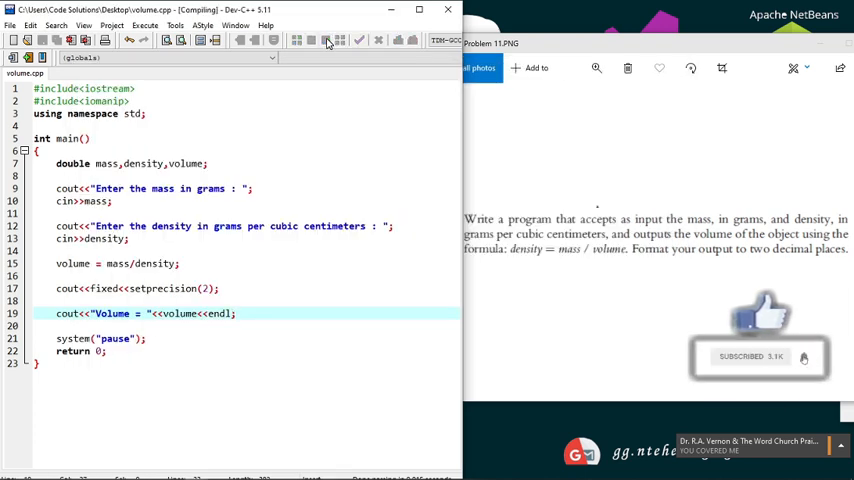
# Rerun with mass 30.12345230 and density 15.51320, confirm Volume = 1.94, then close the console.
pyautogui.click(338, 40)
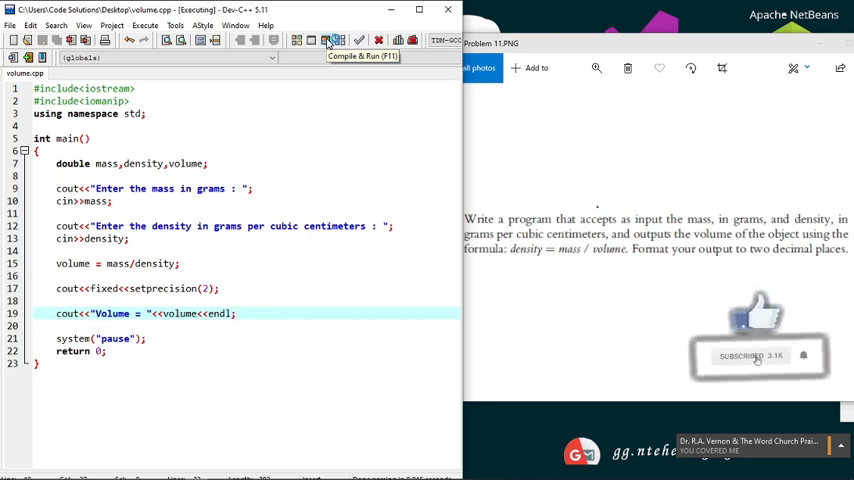
pyautogui.click(335, 39)
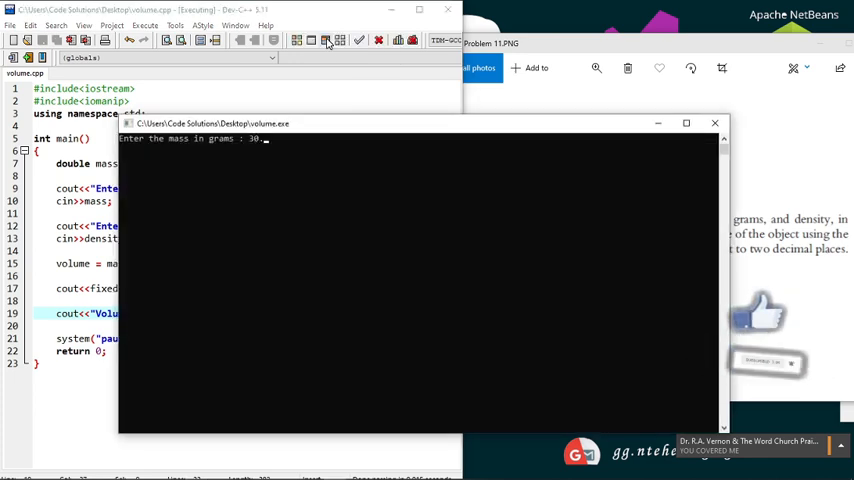
pyautogui.write('12345230')
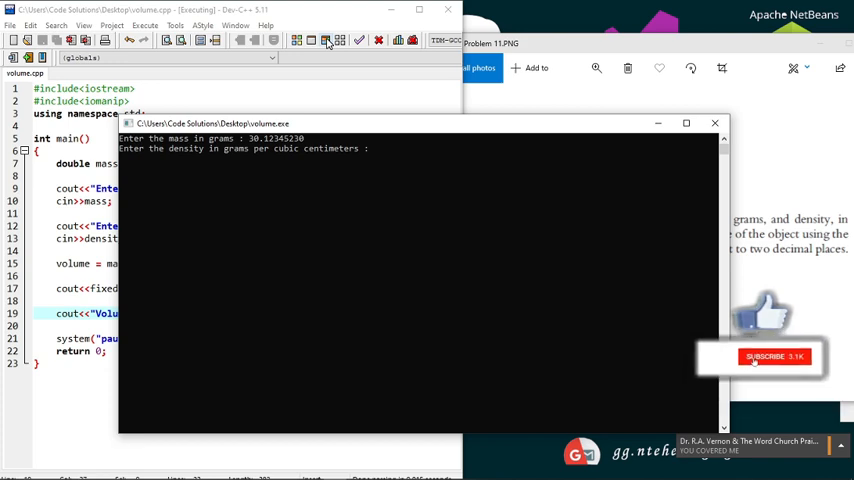
pyautogui.write('15')
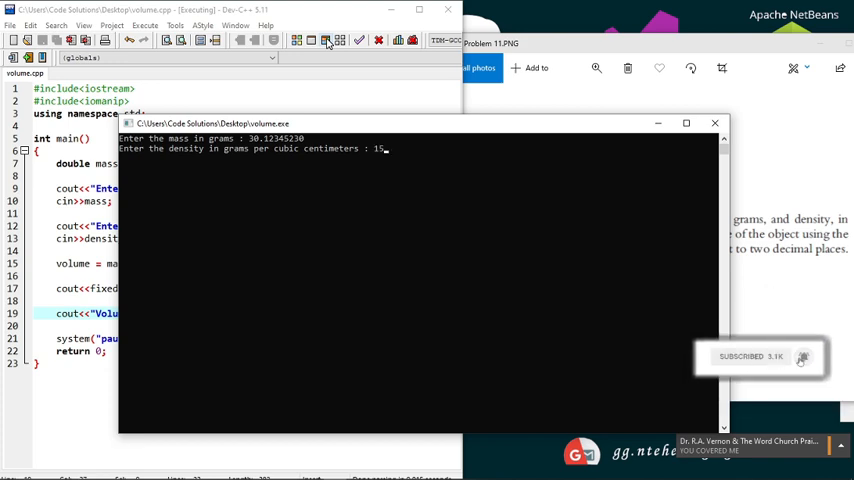
pyautogui.write('51320')
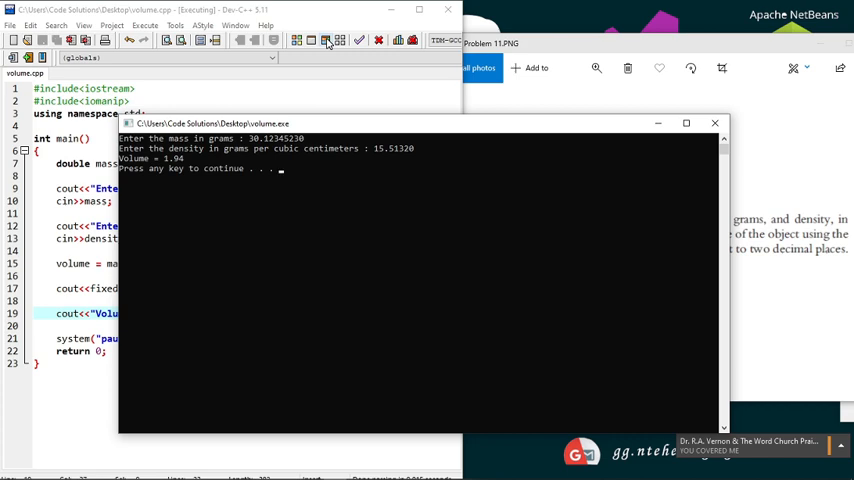
pyautogui.moveTo(598, 20)
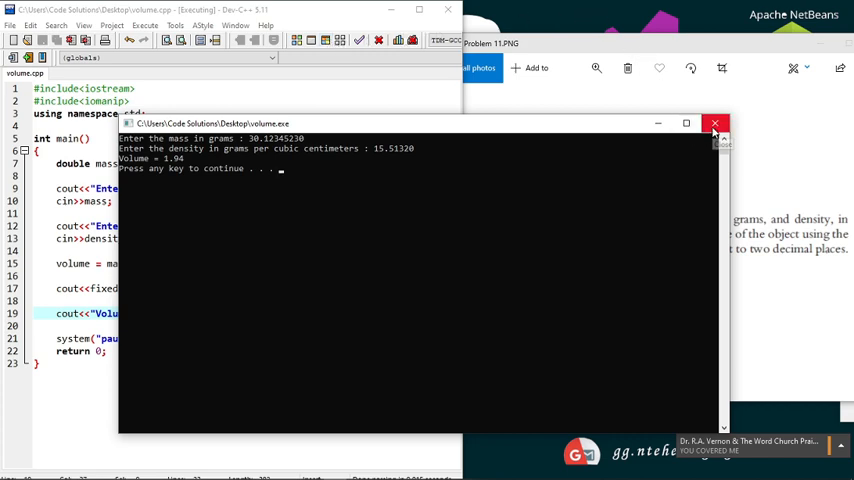
pyautogui.click(715, 123)
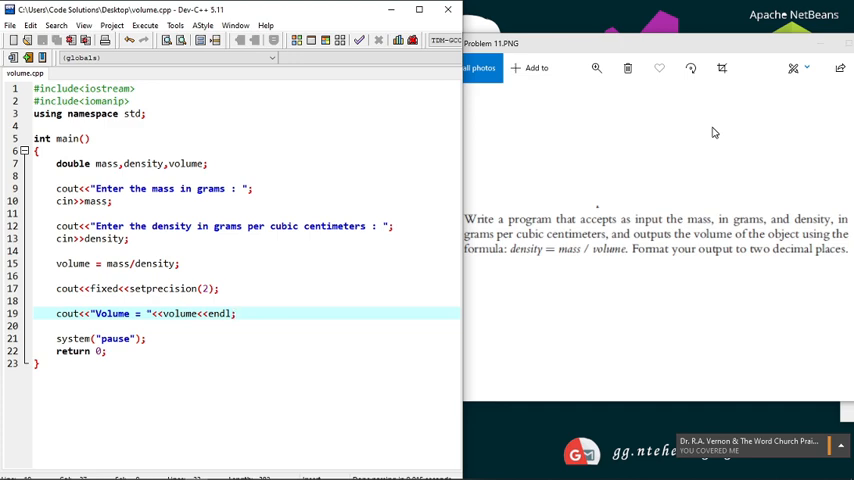